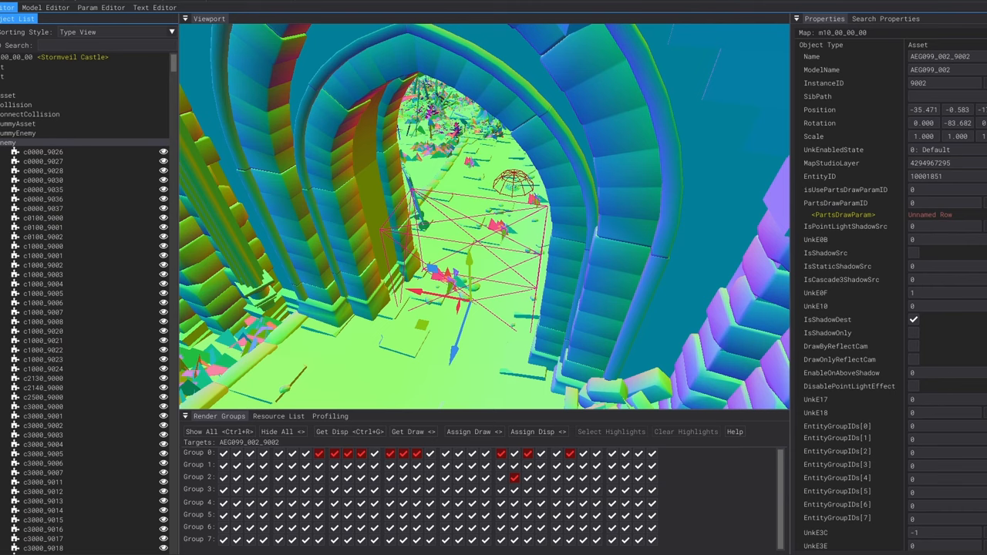
# Look over enemy c1000_9002 in the Stormveil Castle object list, then switch to the Param Editor
pyautogui.scroll(-3)
pyautogui.write('limgrave')
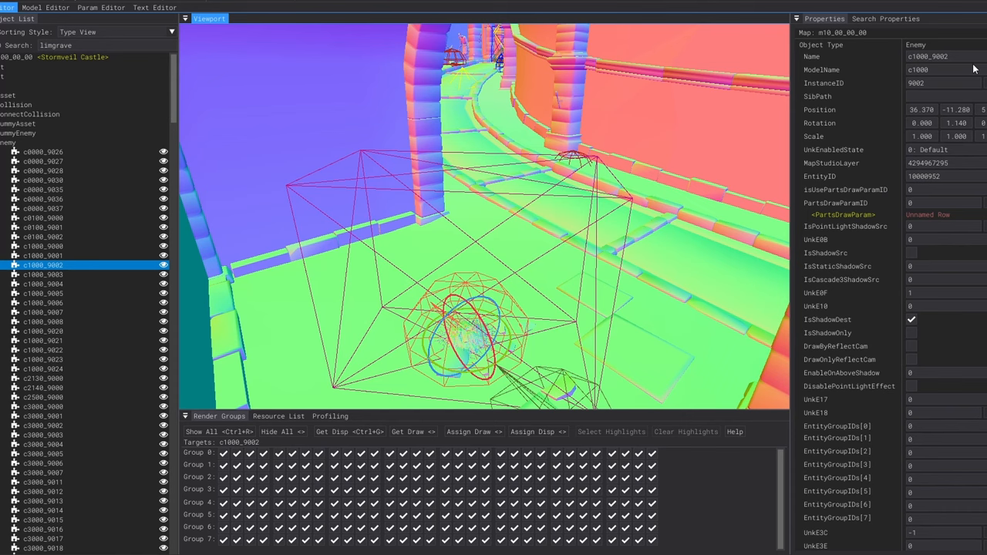
pyautogui.moveTo(941, 49)
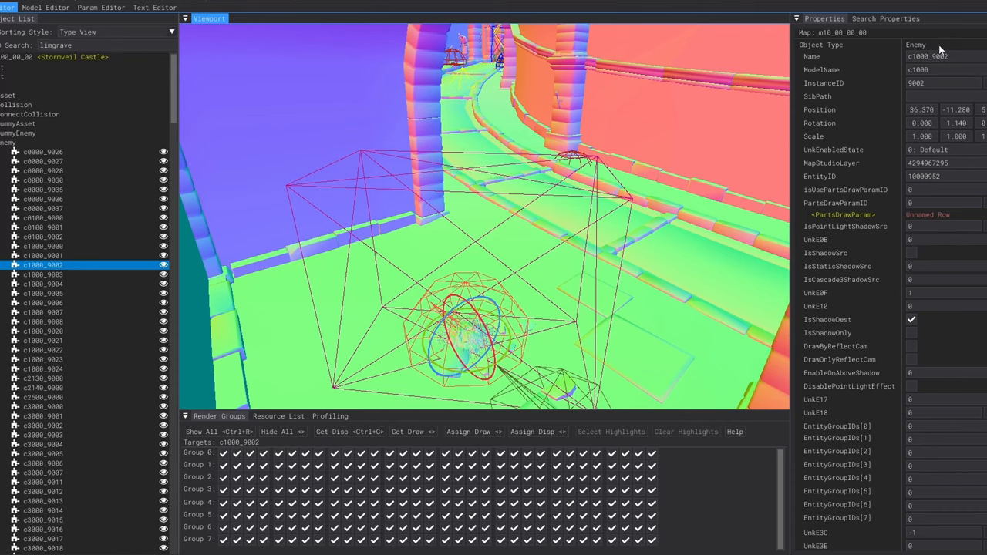
pyautogui.moveTo(953, 222)
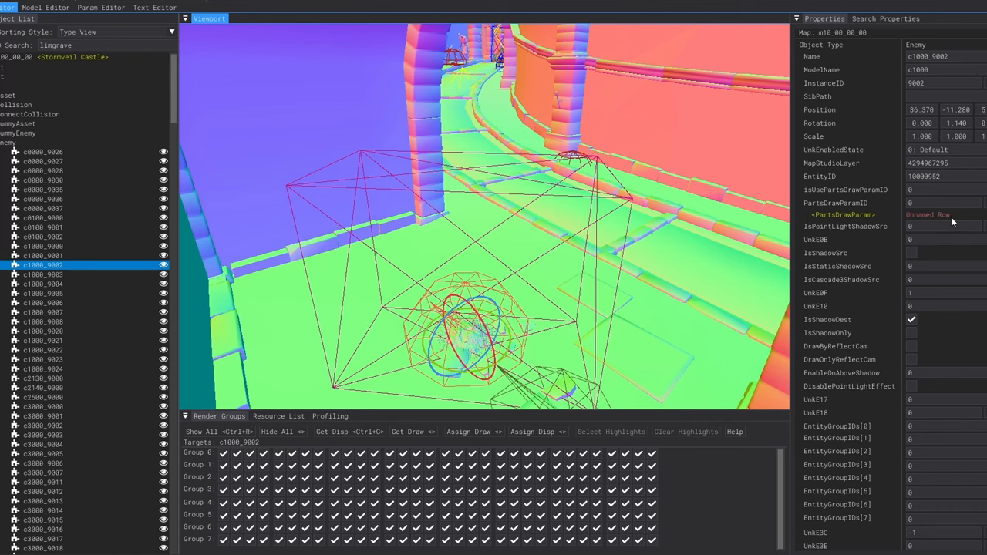
pyautogui.click(101, 6)
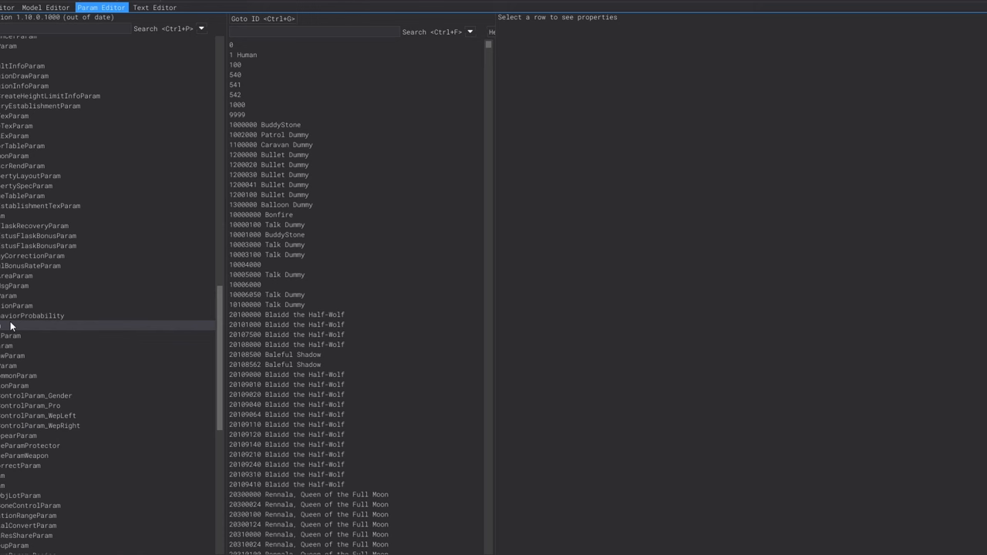
# Select NpcParam row 10000000 (Bonfire) to show its fields, including HP 1939 and stamina 50
pyautogui.click(108, 324)
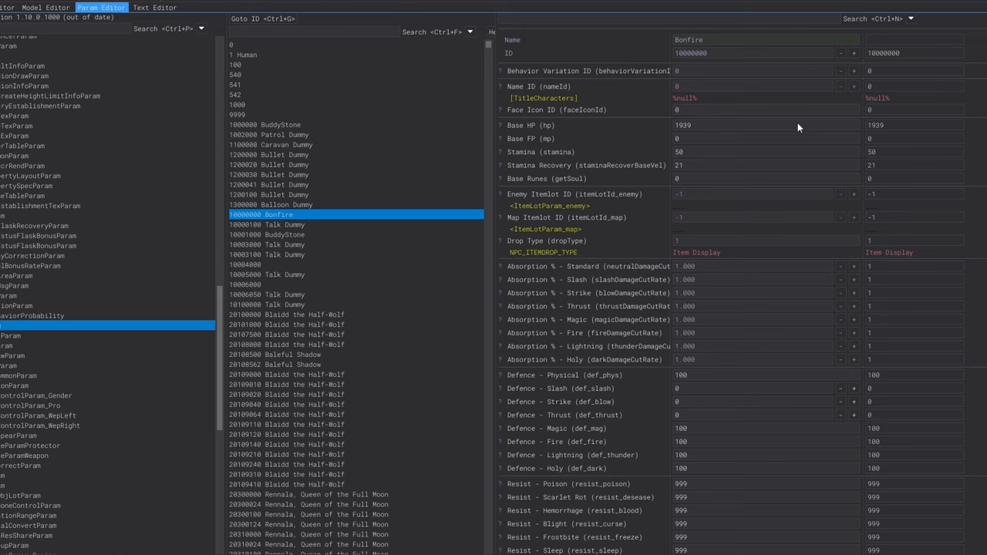
pyautogui.moveTo(691, 133)
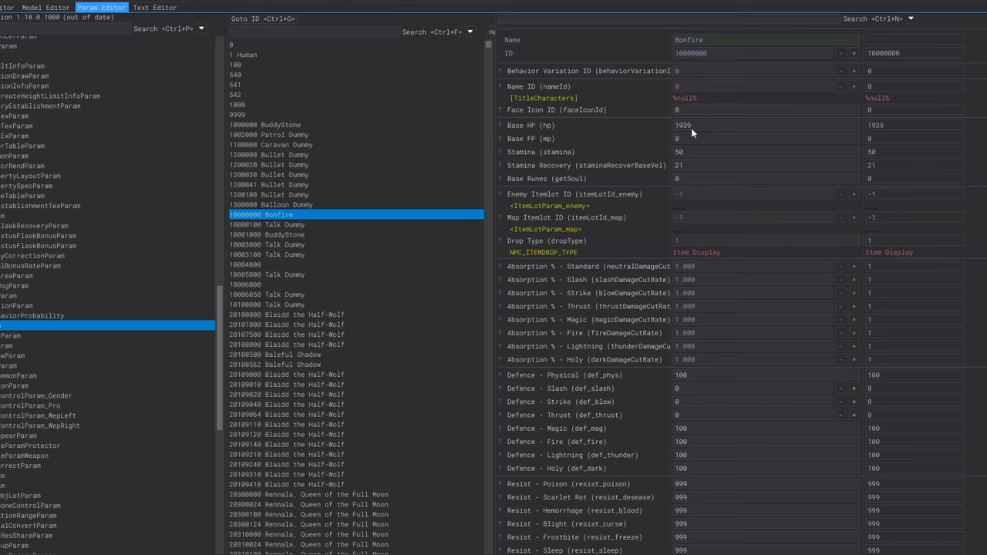
pyautogui.moveTo(684, 163)
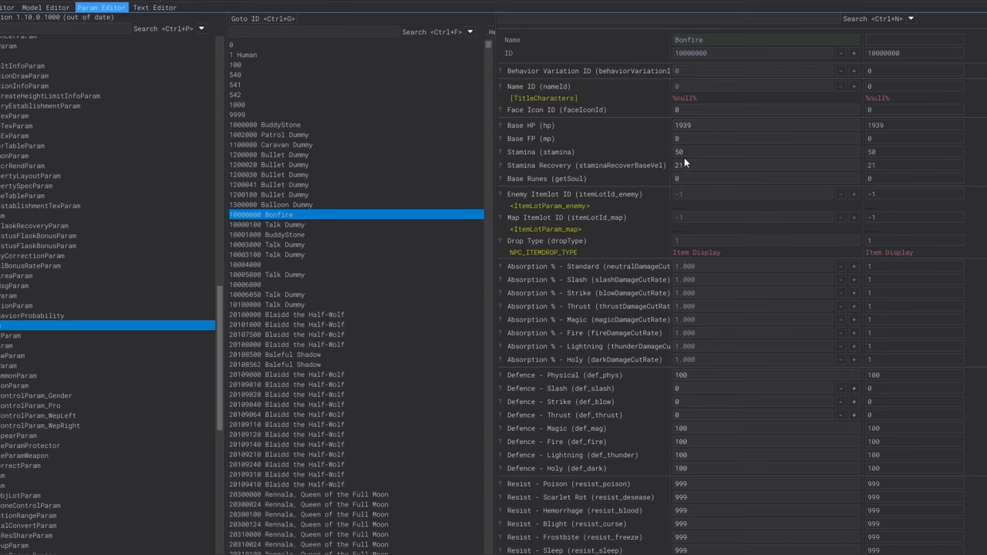
pyautogui.moveTo(682, 173)
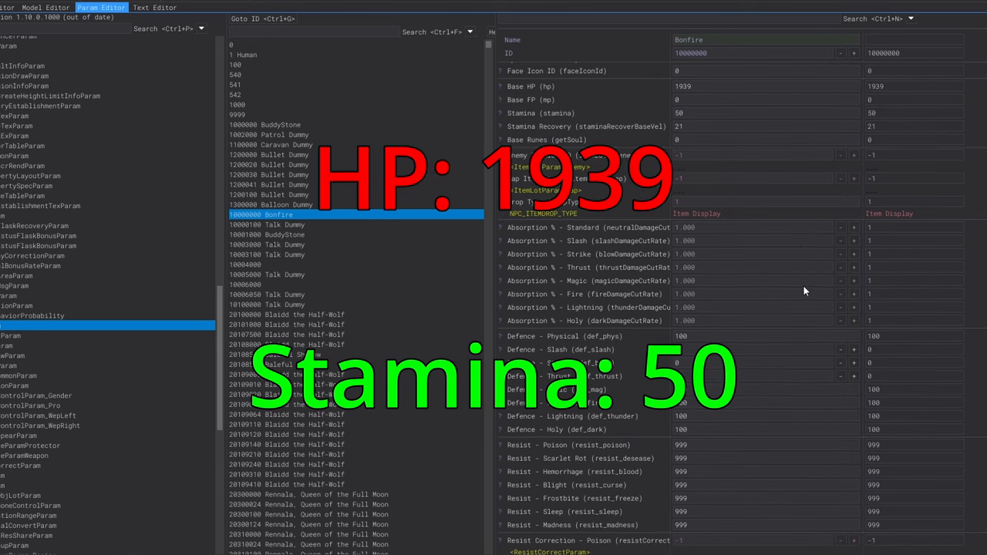
pyautogui.scroll(-3)
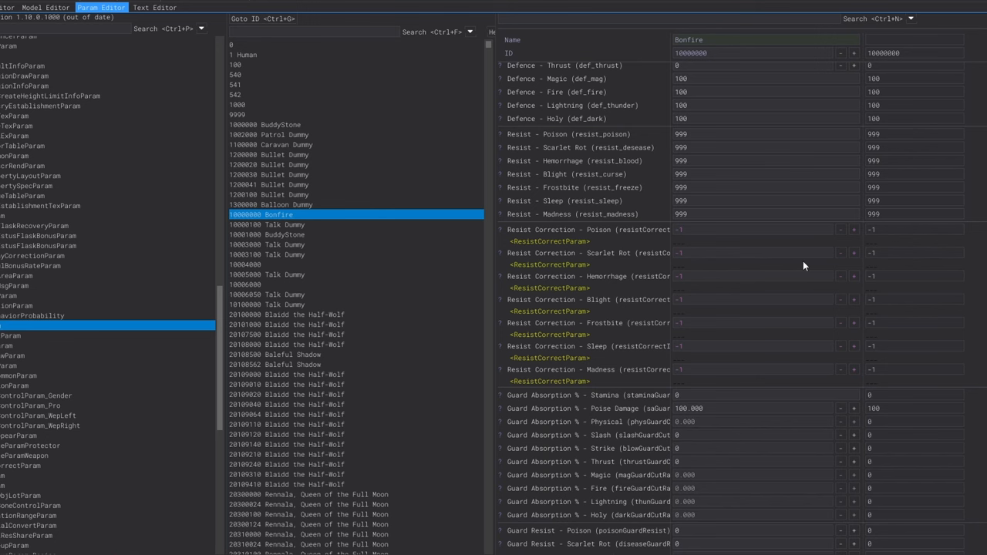
pyautogui.scroll(-3)
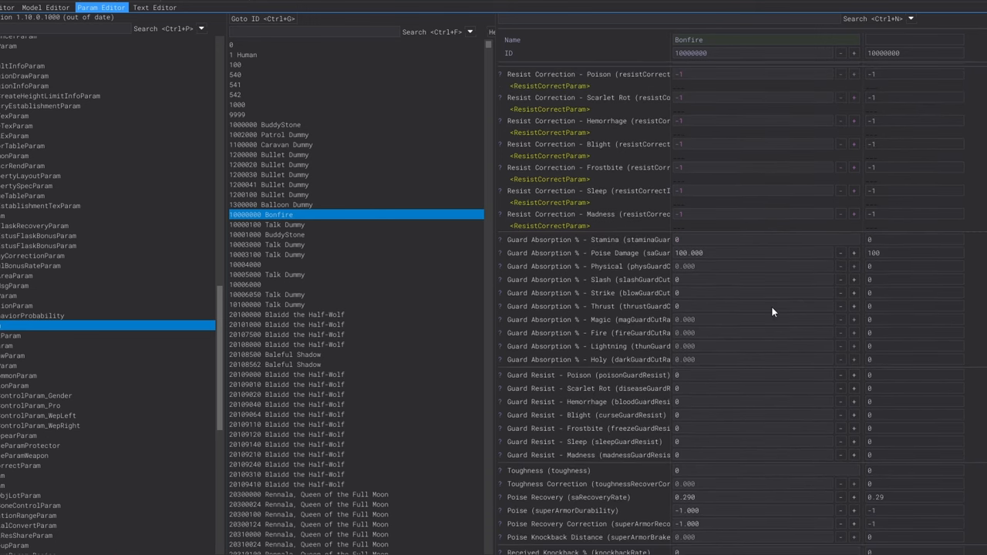
pyautogui.scroll(-3)
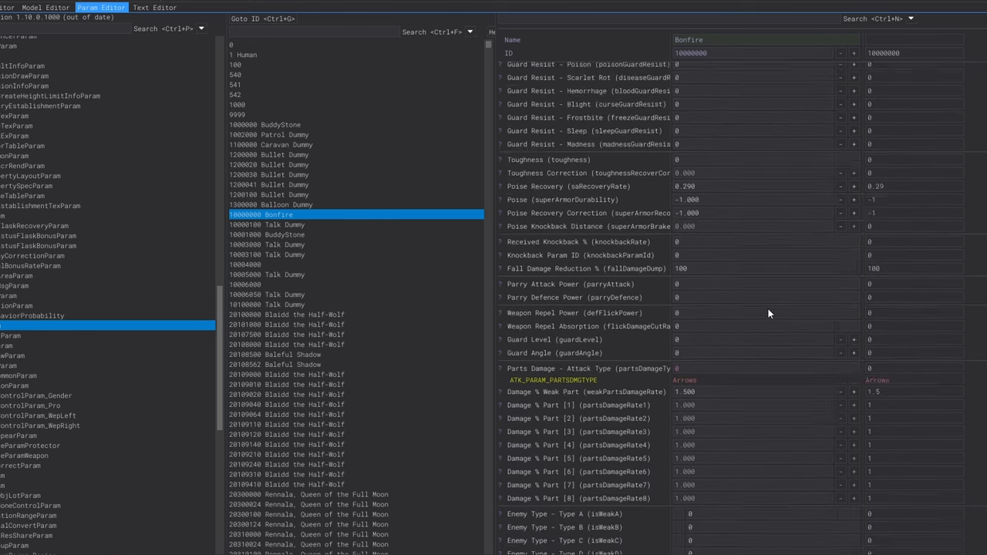
pyautogui.scroll(-3)
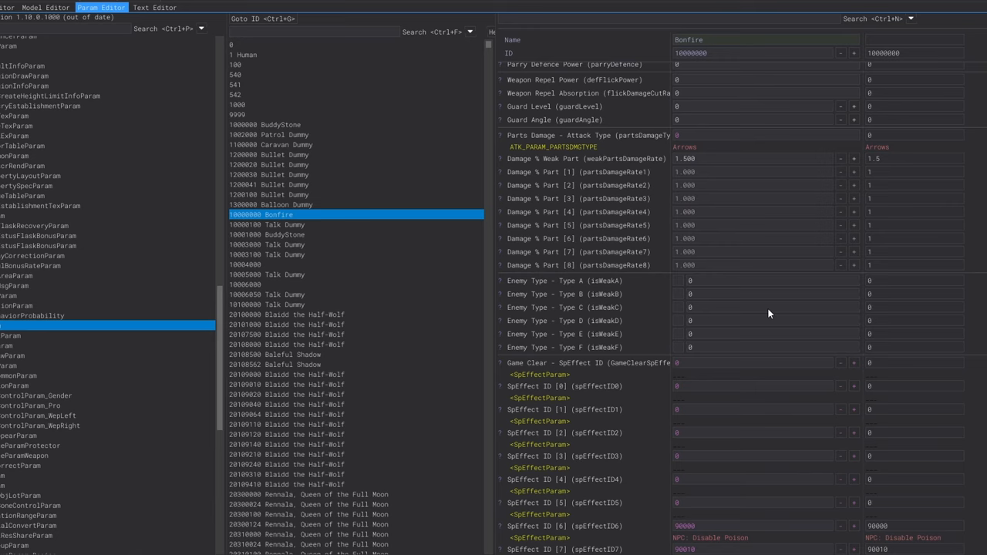
pyautogui.scroll(-3)
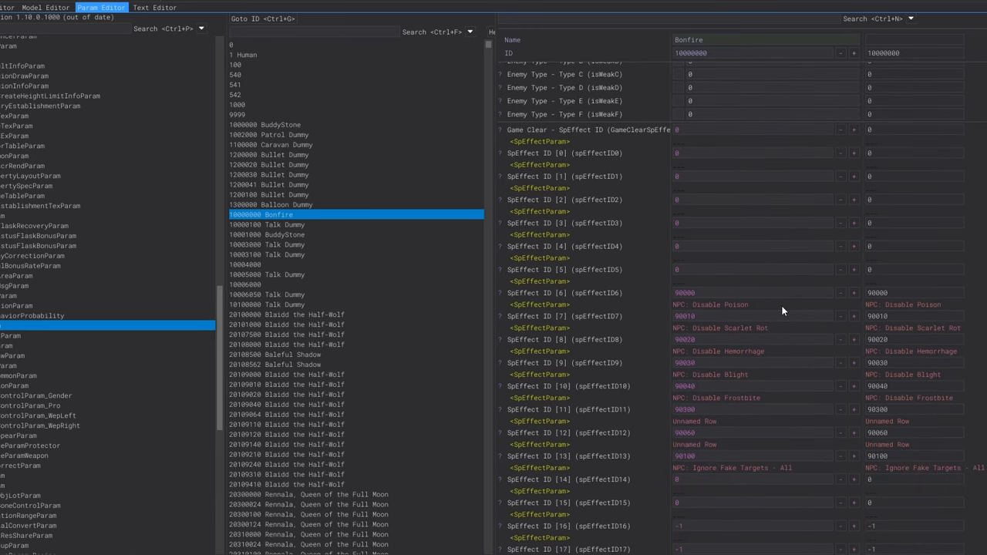
pyautogui.scroll(-3)
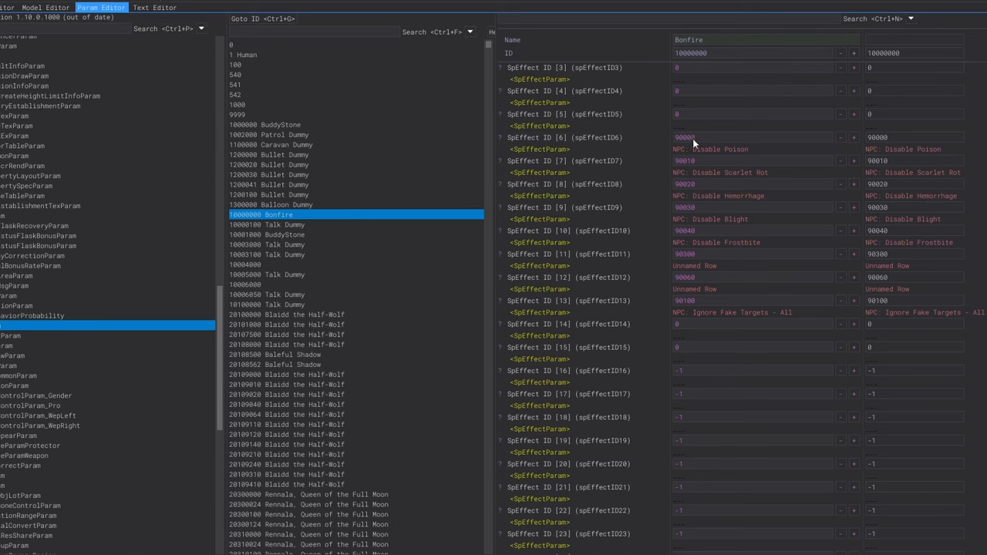
pyautogui.moveTo(737, 156)
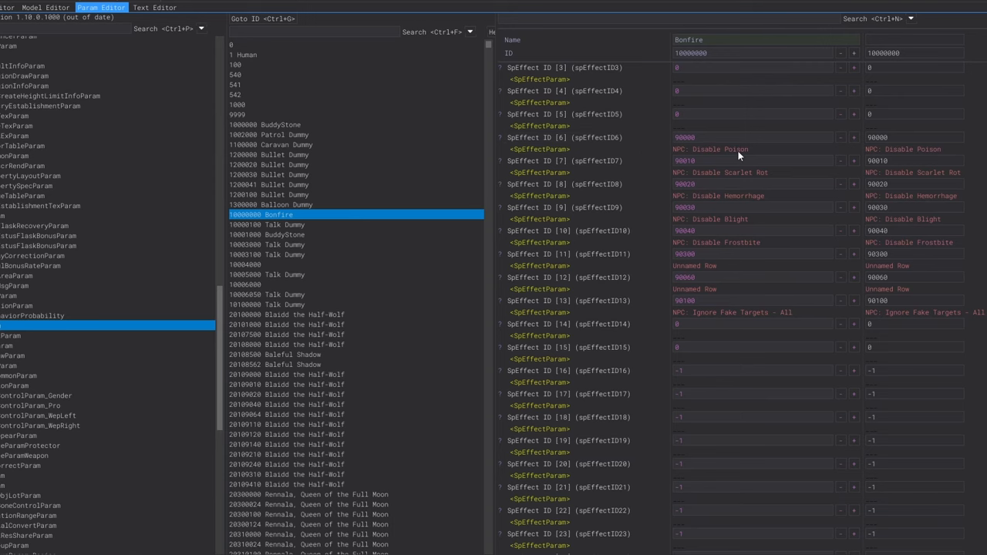
# Review the Bonfire row's remaining defence and resistance fields
pyautogui.scroll(-3)
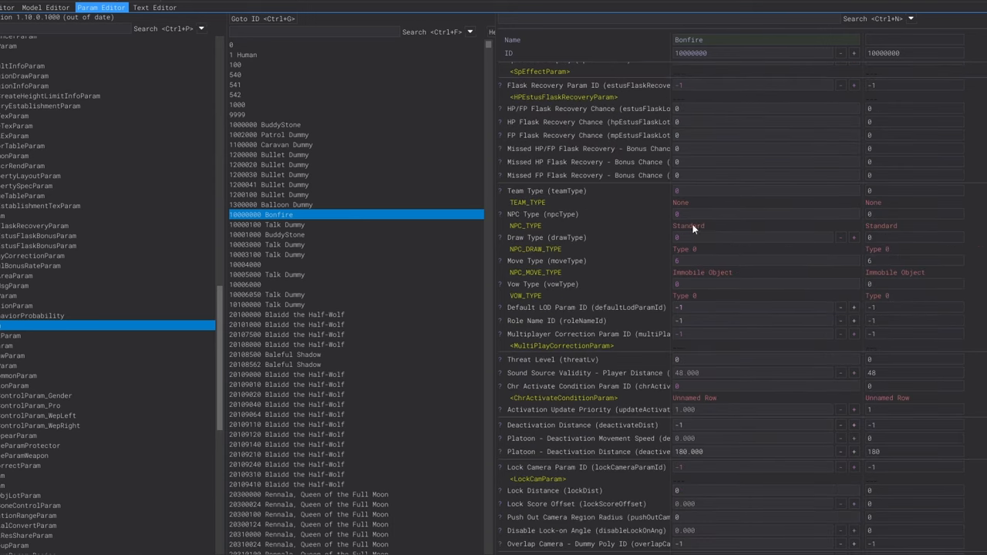
pyautogui.moveTo(680, 203)
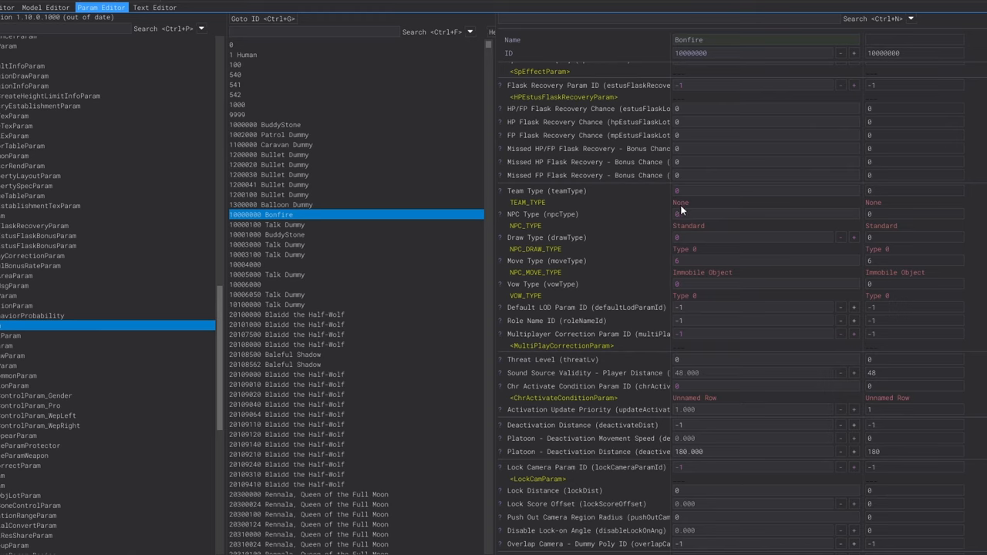
pyautogui.moveTo(712, 299)
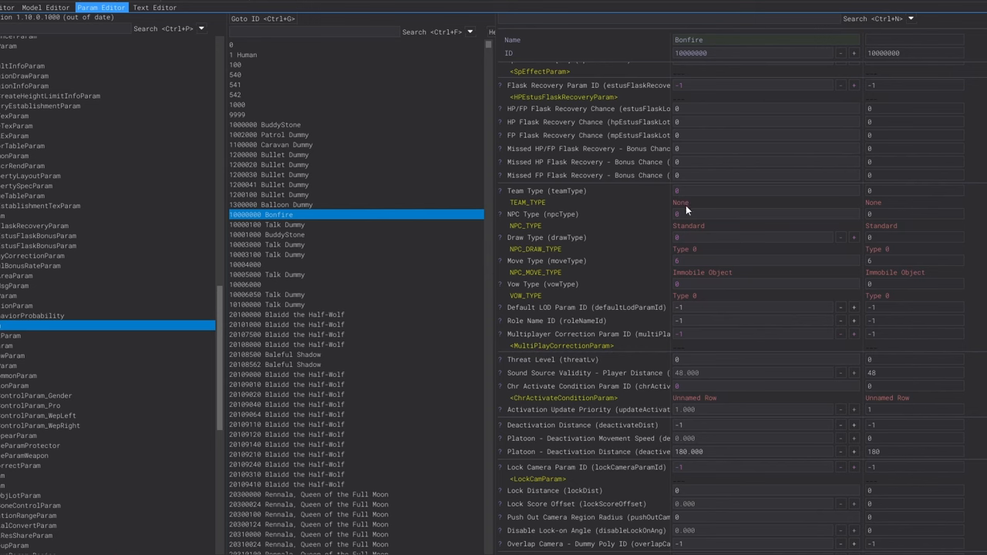
pyautogui.scroll(-3)
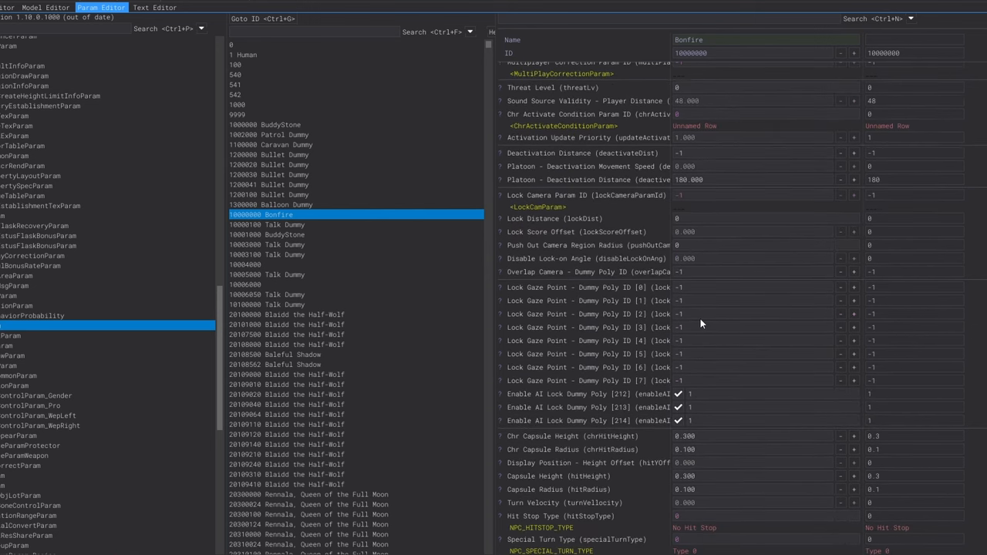
pyautogui.scroll(-3)
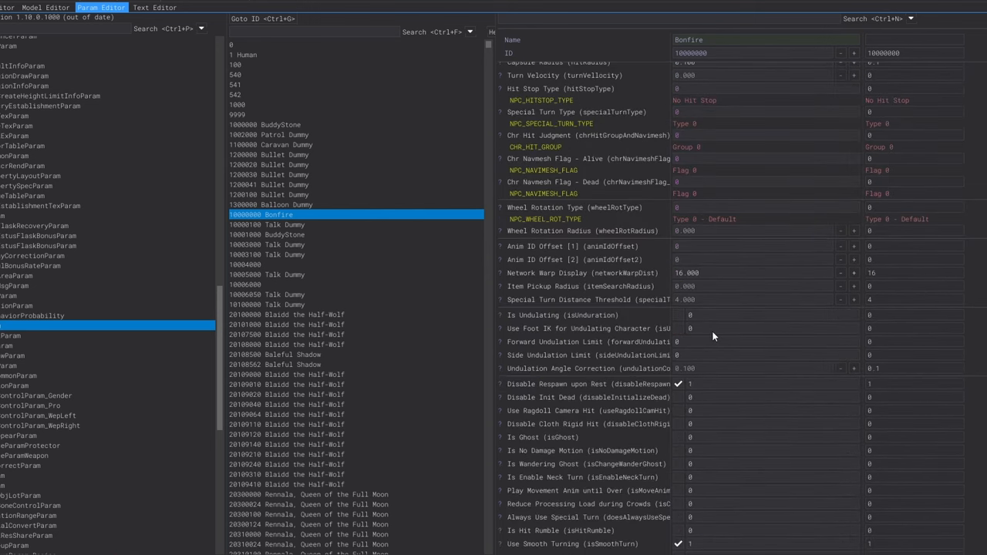
pyautogui.scroll(3)
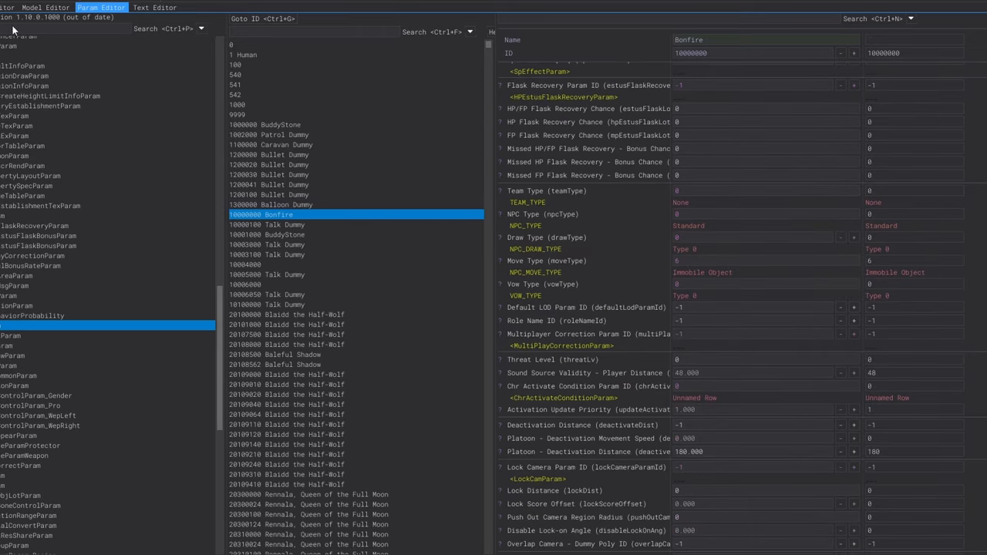
# Return to the Stormveil Castle map and select asset AEG099_015_9000 to show its properties
pyautogui.click(45, 6)
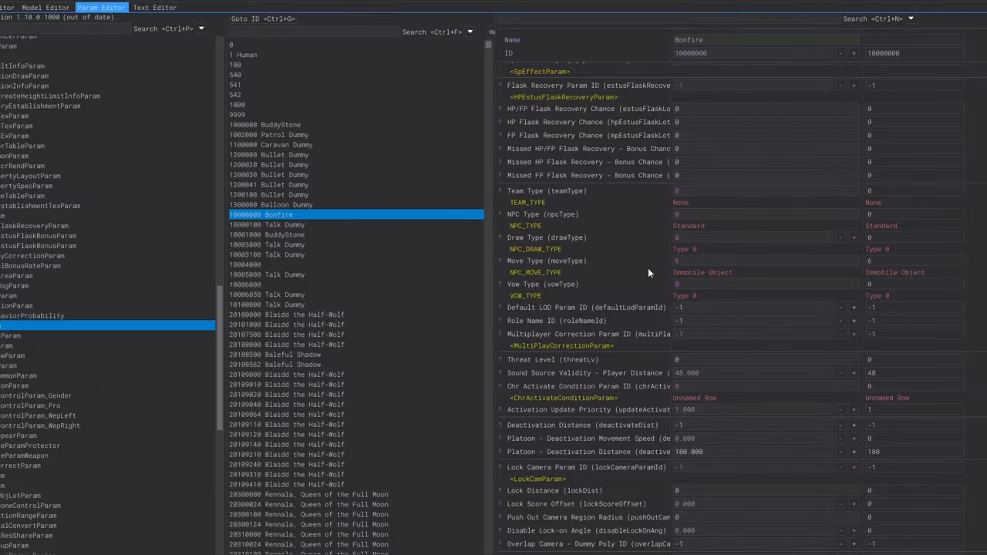
pyautogui.moveTo(548, 208)
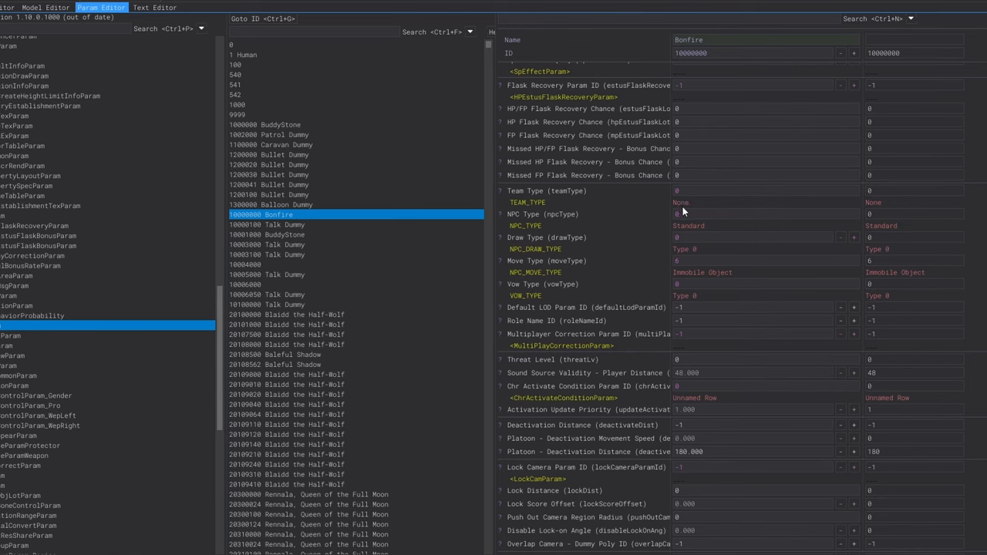
pyautogui.click(45, 7)
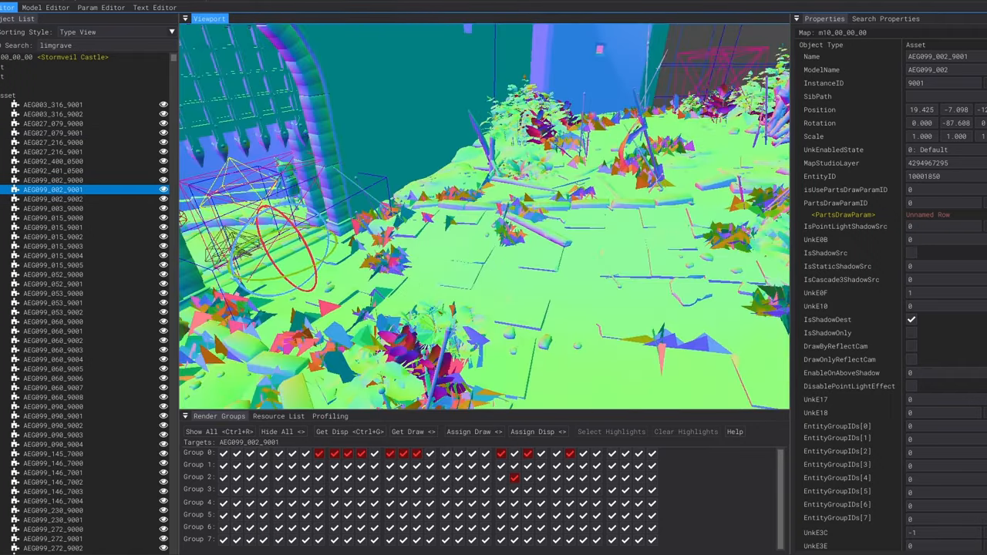
pyautogui.click(52, 218)
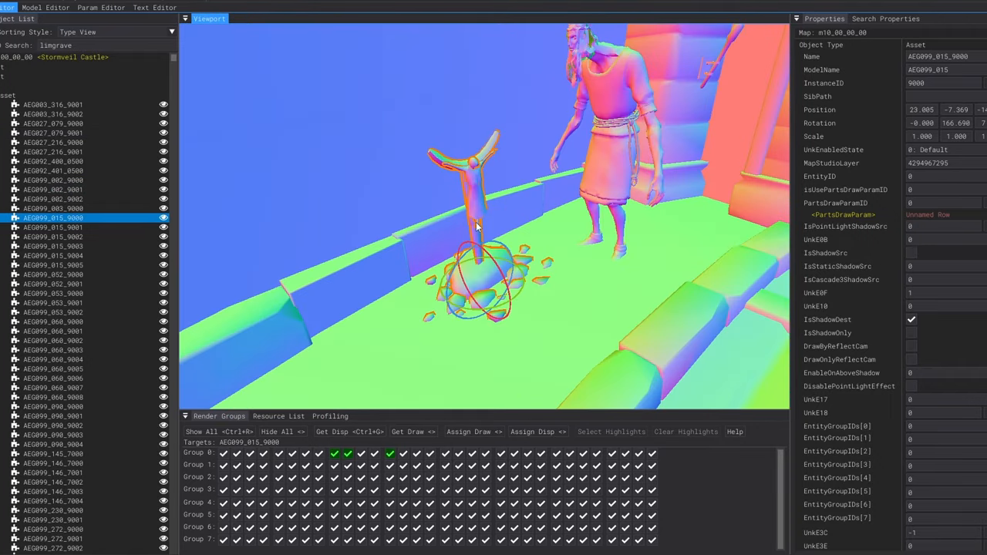